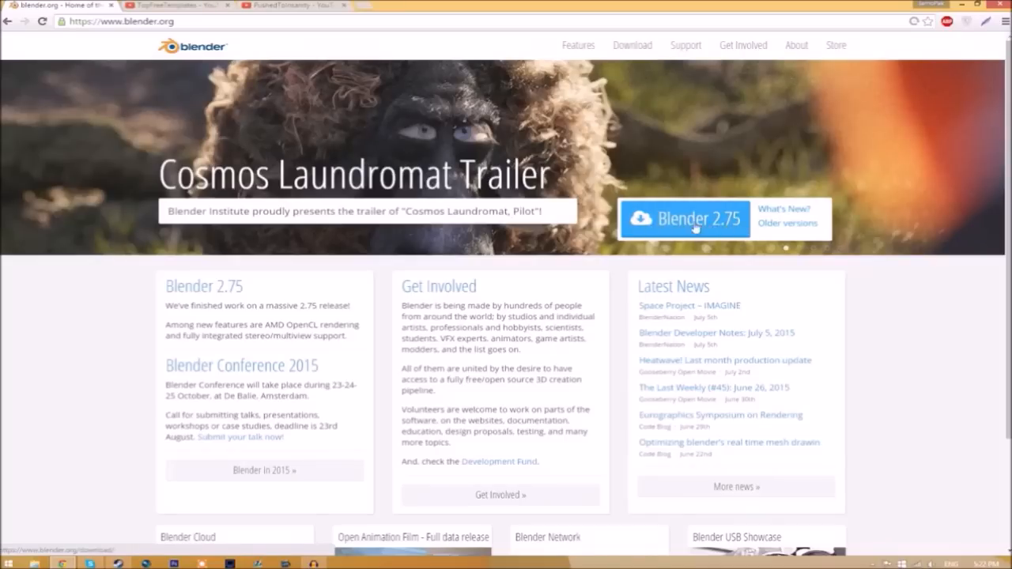
Reach the Blender 2.75 download page, then return to the TopFreeTemplates videos on YouTube
{"action": "left_click", "coordinate": [682, 218]}
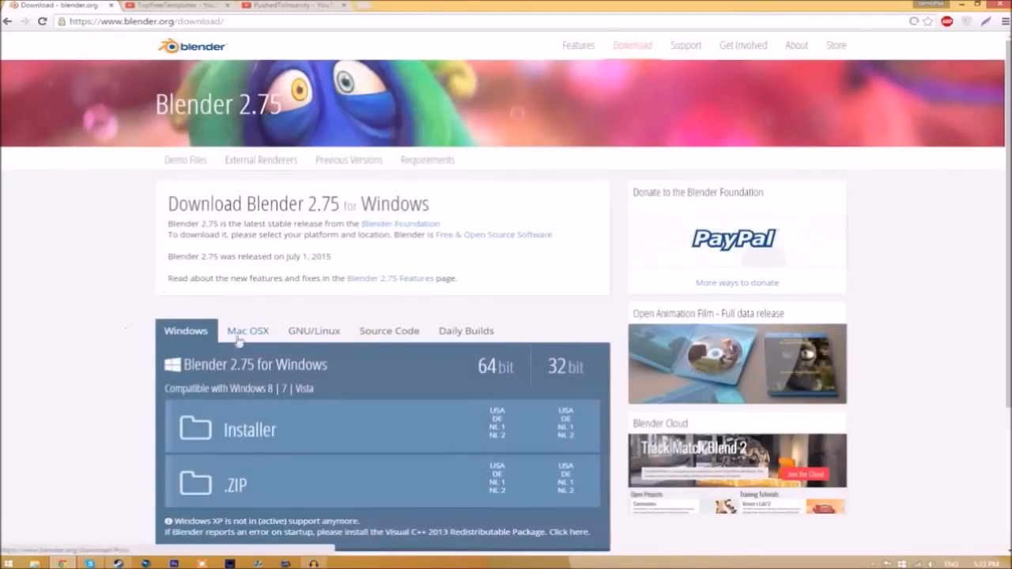
{"action": "mouse_move", "coordinate": [203, 392]}
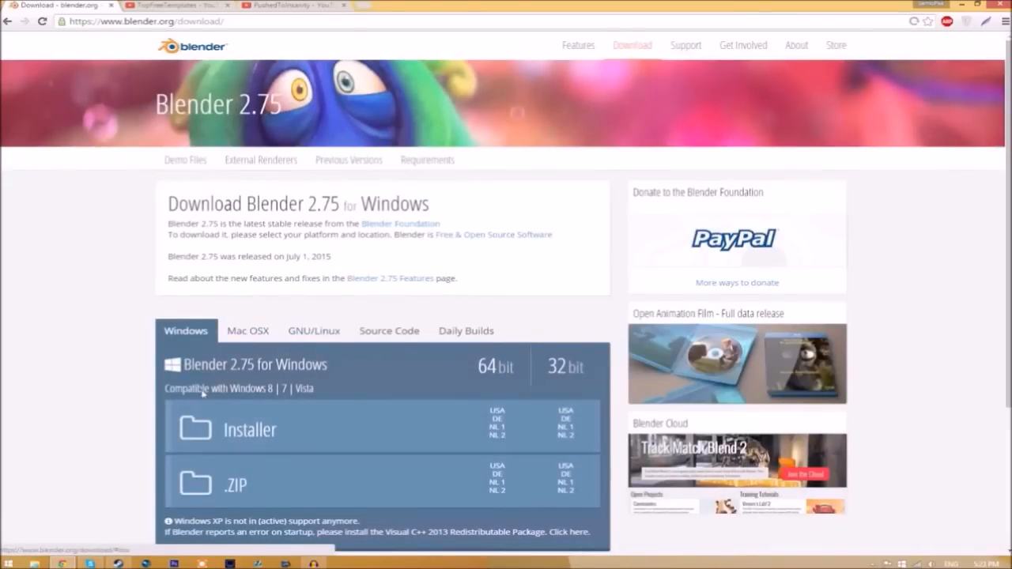
{"action": "mouse_move", "coordinate": [266, 352]}
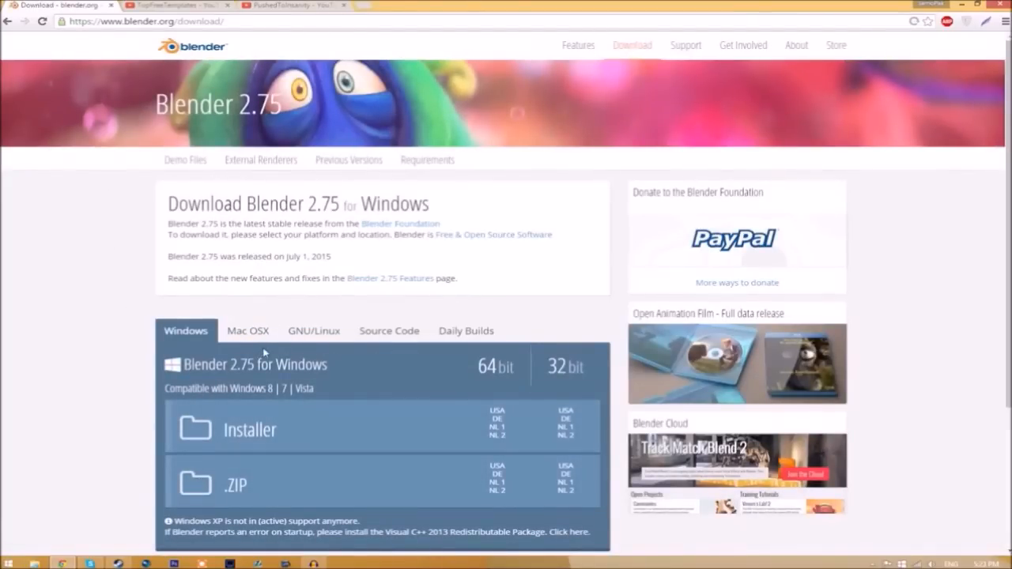
{"action": "mouse_move", "coordinate": [82, 443]}
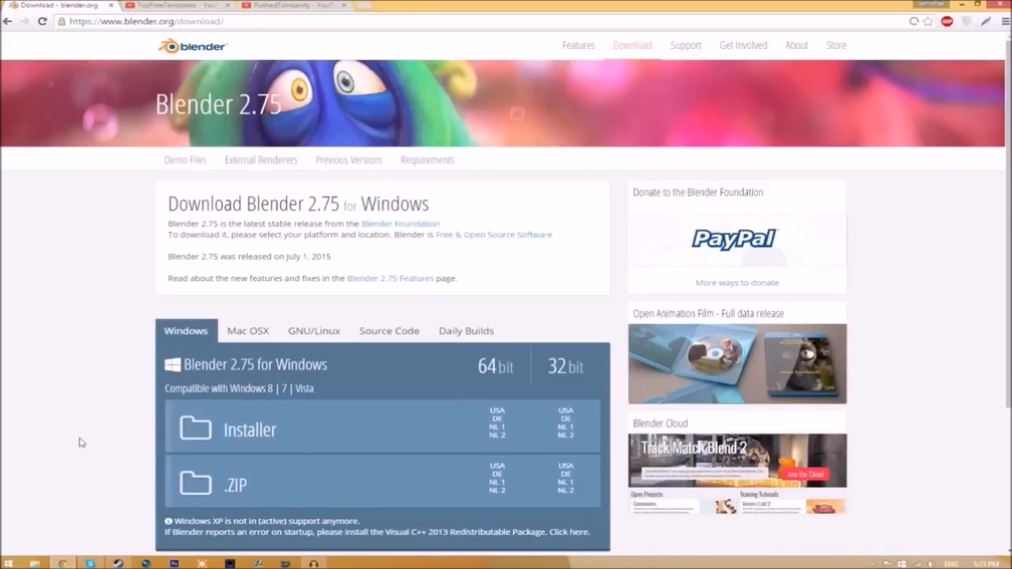
{"action": "left_click", "coordinate": [174, 7]}
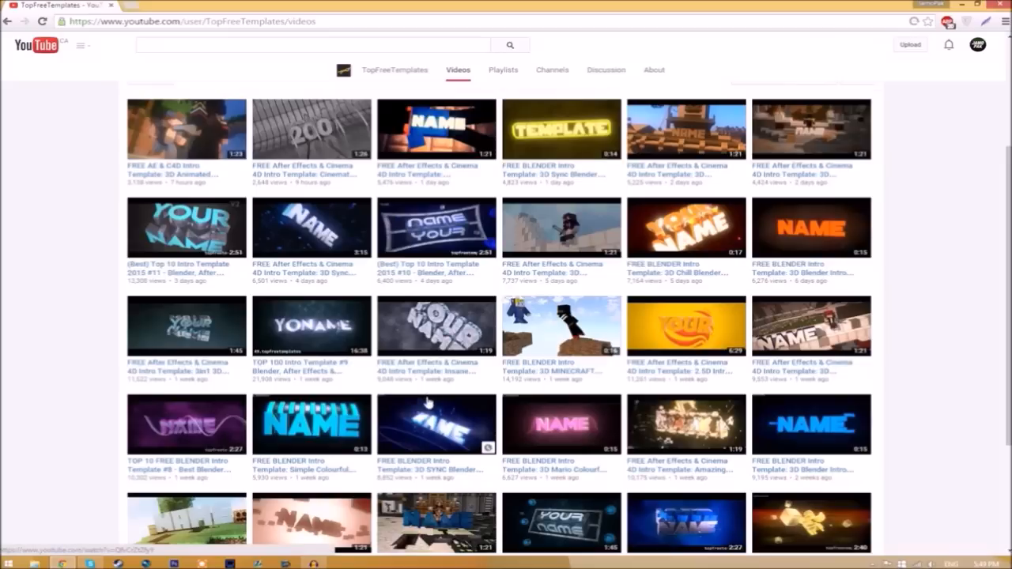
{"action": "mouse_move", "coordinate": [889, 35]}
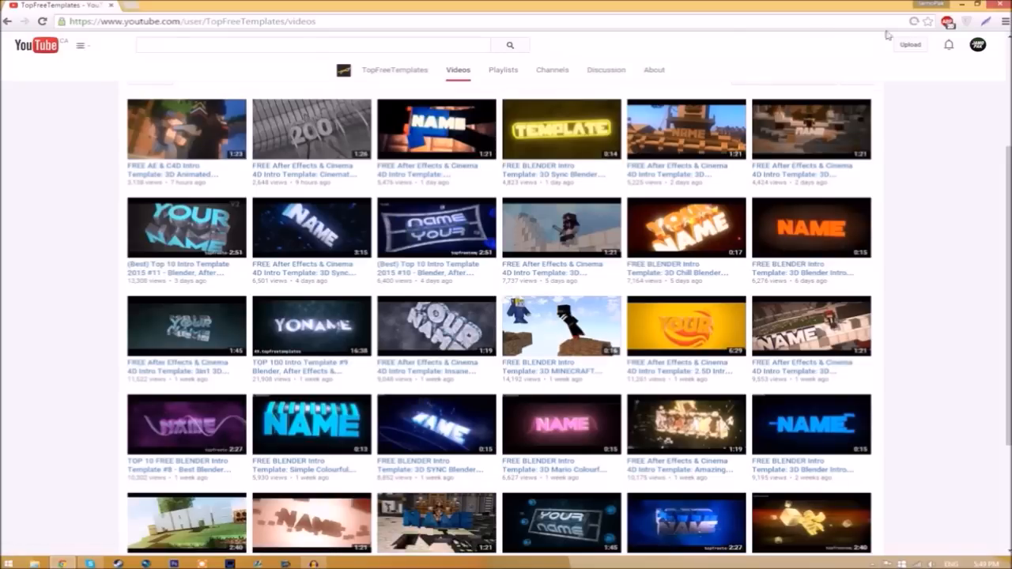
Reveal the desktop and extract the Intro Template archive in place with Extract Here
{"action": "left_click", "coordinate": [961, 7]}
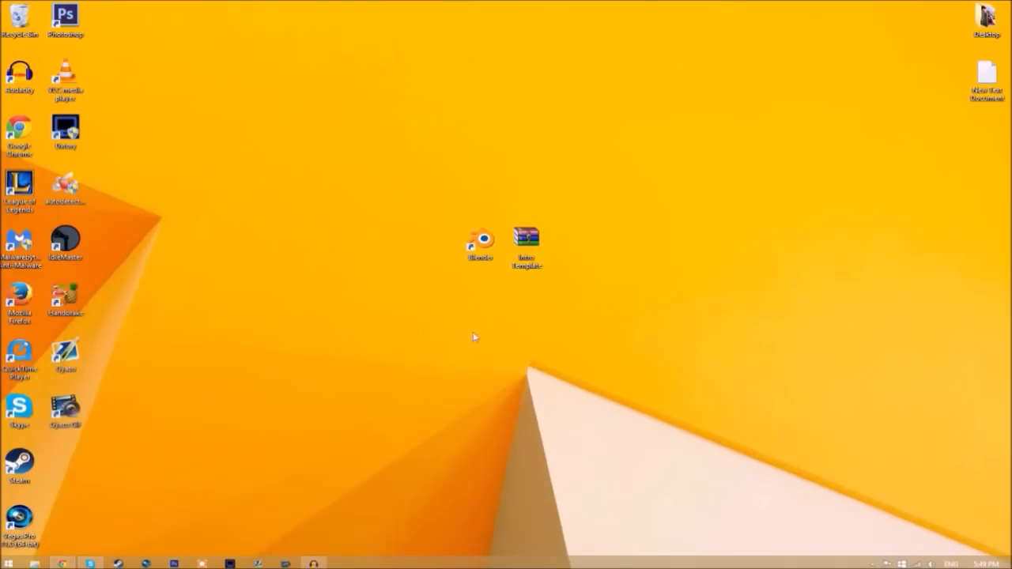
{"action": "right_click", "coordinate": [527, 237]}
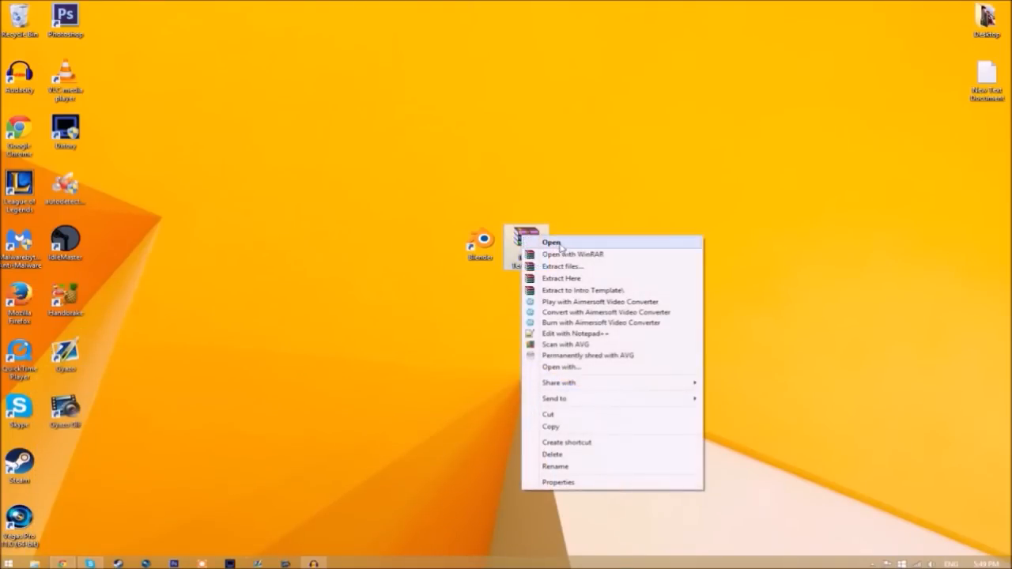
{"action": "left_click", "coordinate": [584, 291]}
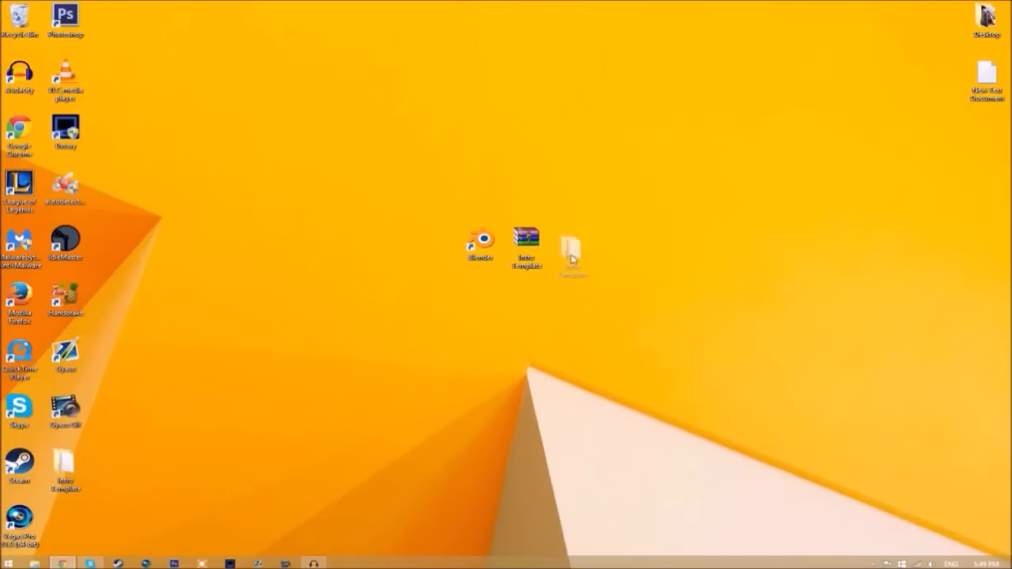
{"action": "double_click", "coordinate": [572, 253]}
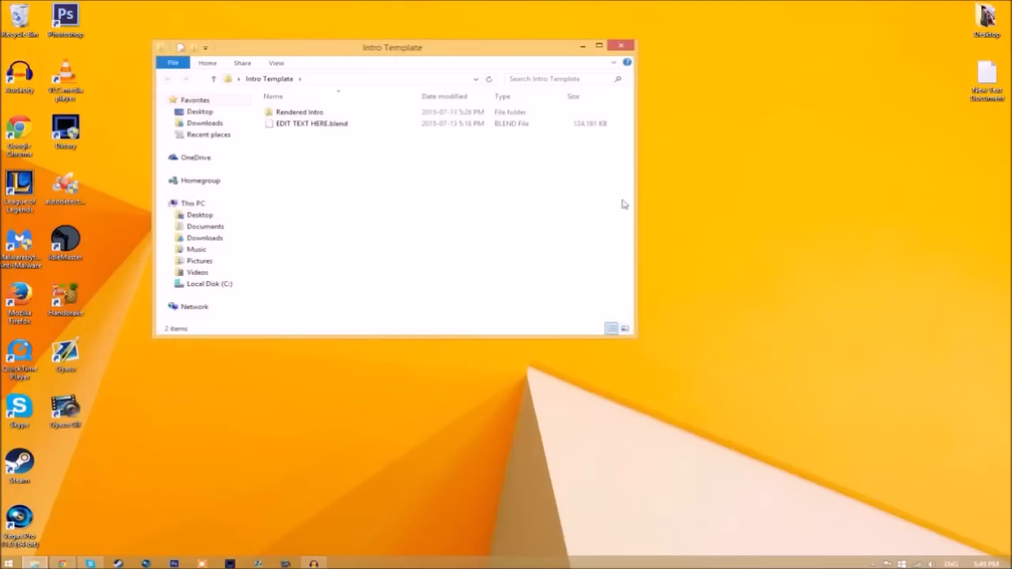
{"action": "left_click", "coordinate": [300, 110]}
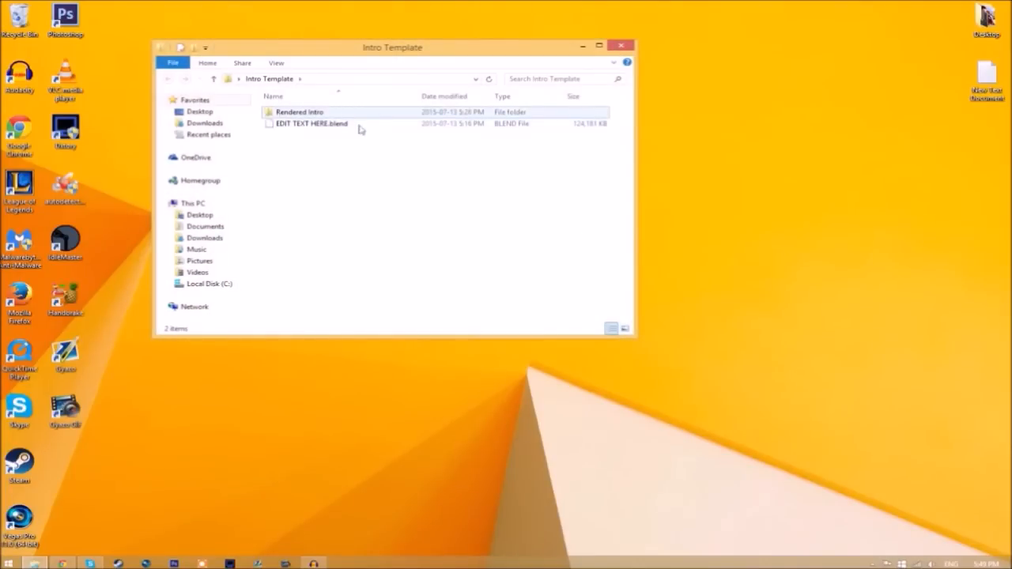
{"action": "mouse_move", "coordinate": [299, 111]}
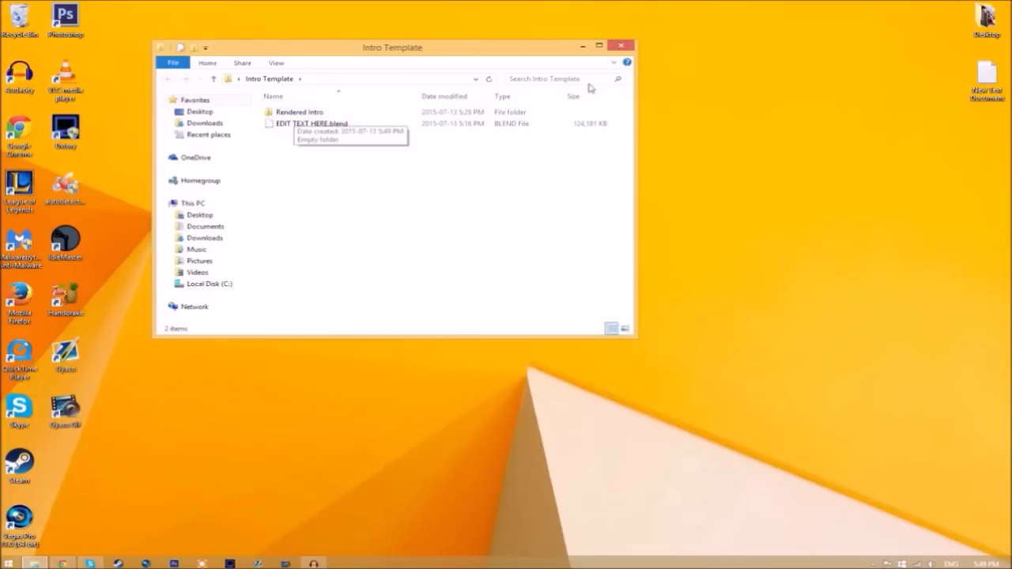
{"action": "left_click", "coordinate": [620, 44]}
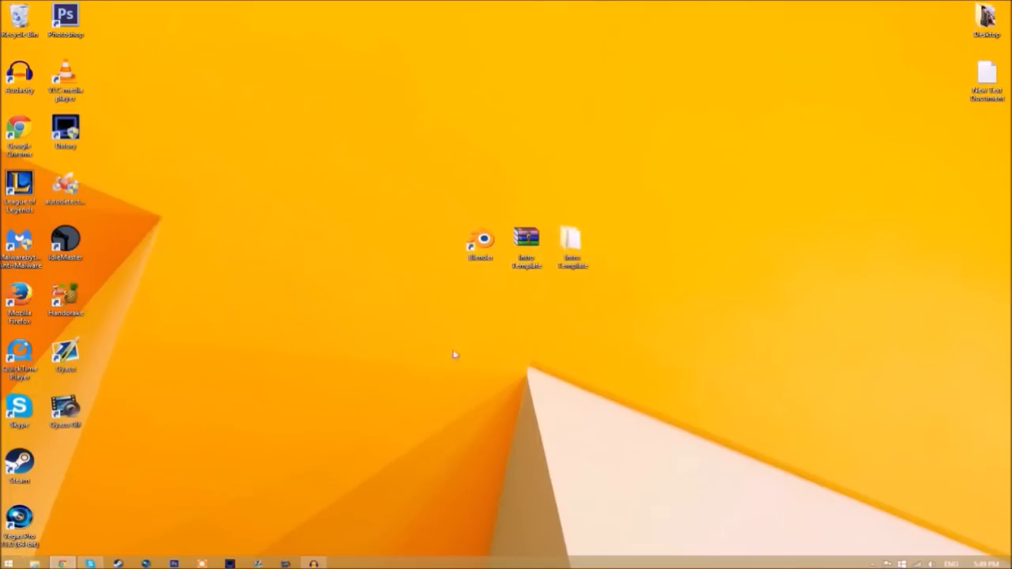
Launch Blender 2.75 and bring up File > Open to browse for the template blend file
{"action": "double_click", "coordinate": [480, 240]}
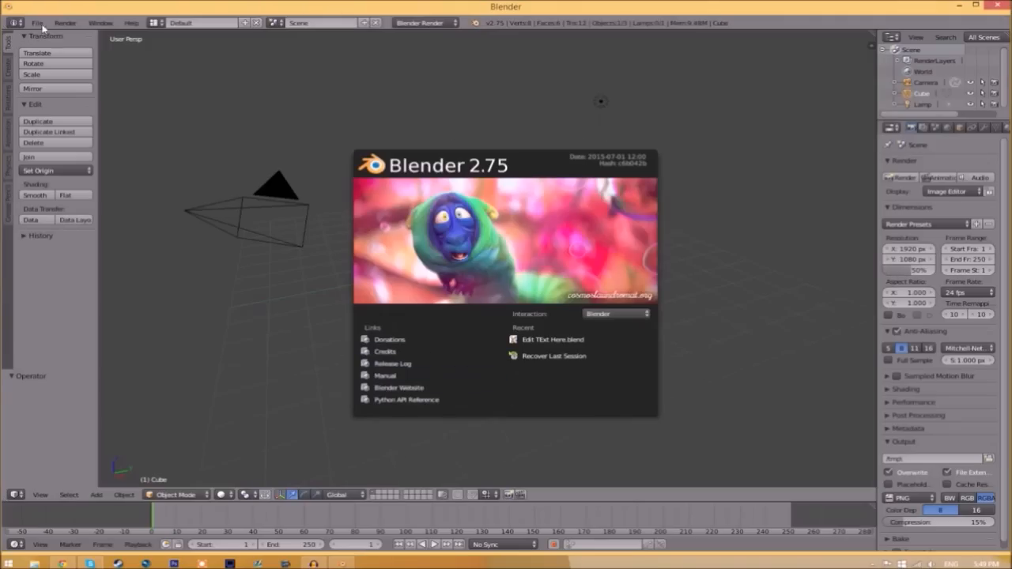
{"action": "left_click", "coordinate": [37, 22]}
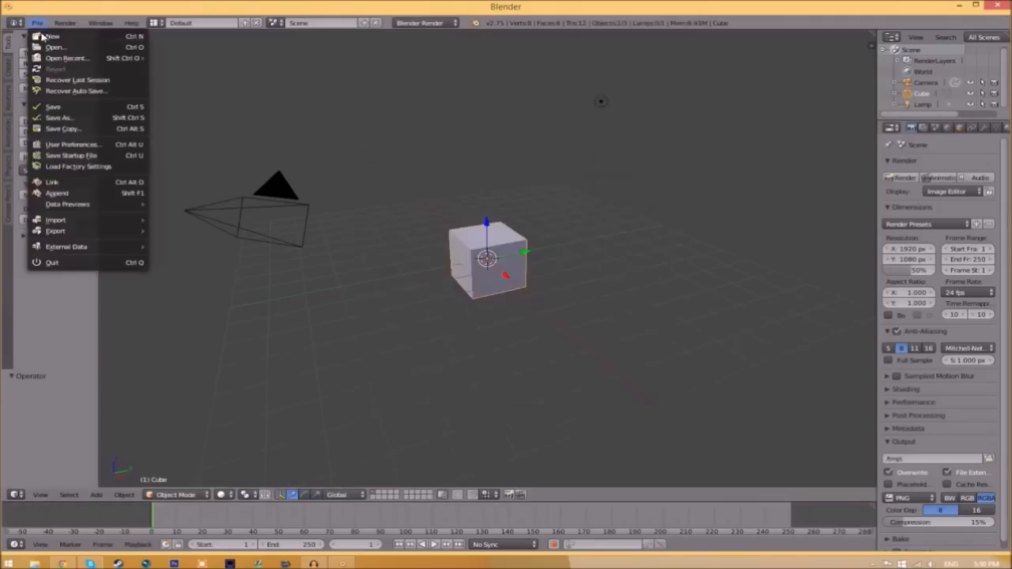
{"action": "left_click", "coordinate": [54, 47]}
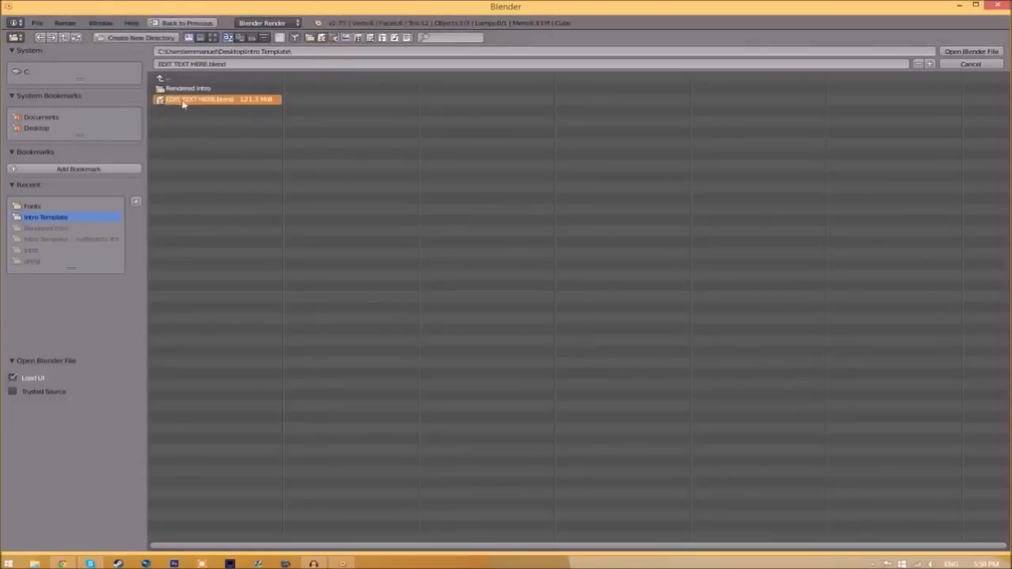
{"action": "mouse_move", "coordinate": [382, 77]}
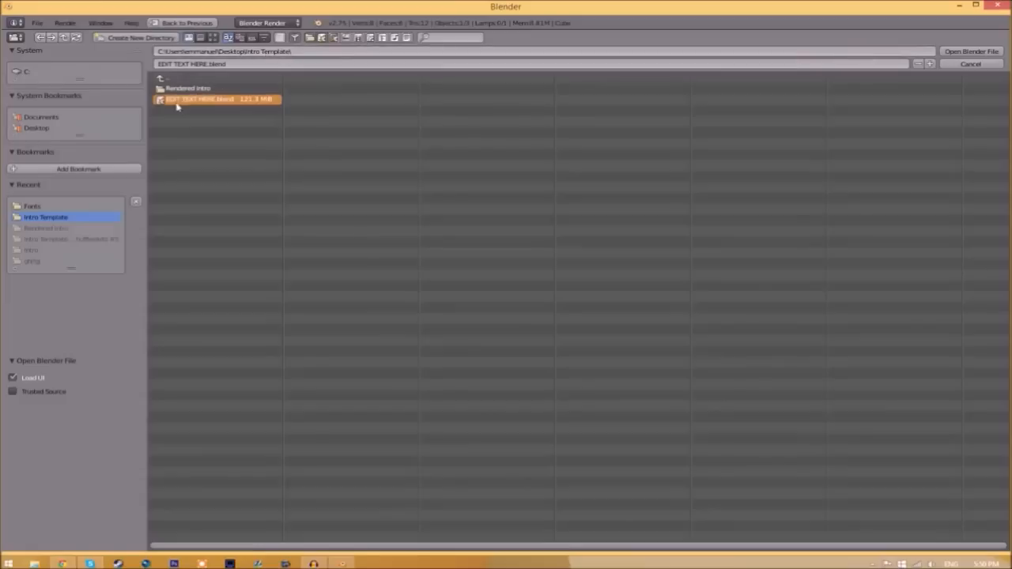
{"action": "mouse_move", "coordinate": [946, 73]}
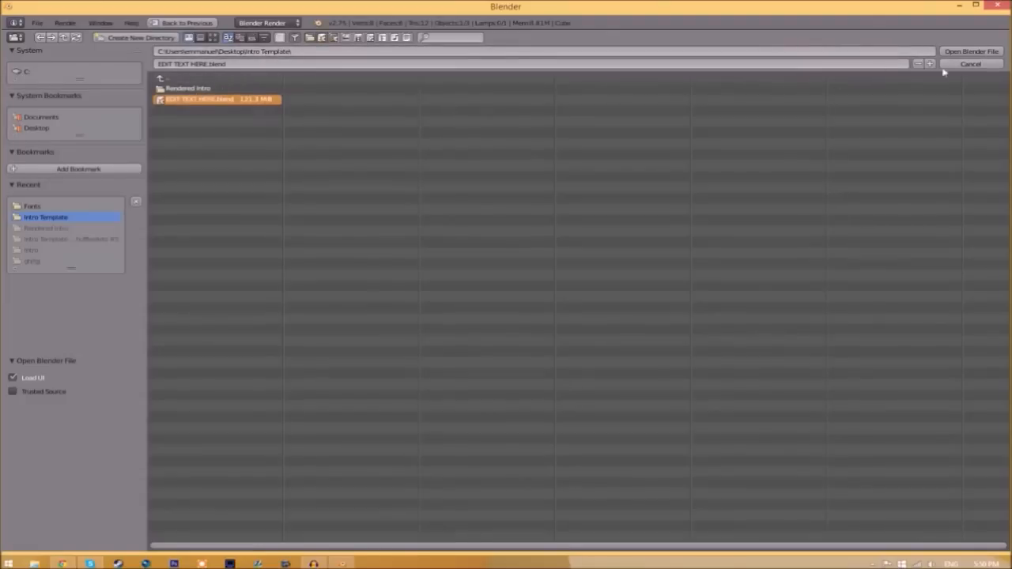
Load EDIT TEXT HERE.blend and edit the 3D title text so it reads TFT
{"action": "left_click", "coordinate": [970, 50]}
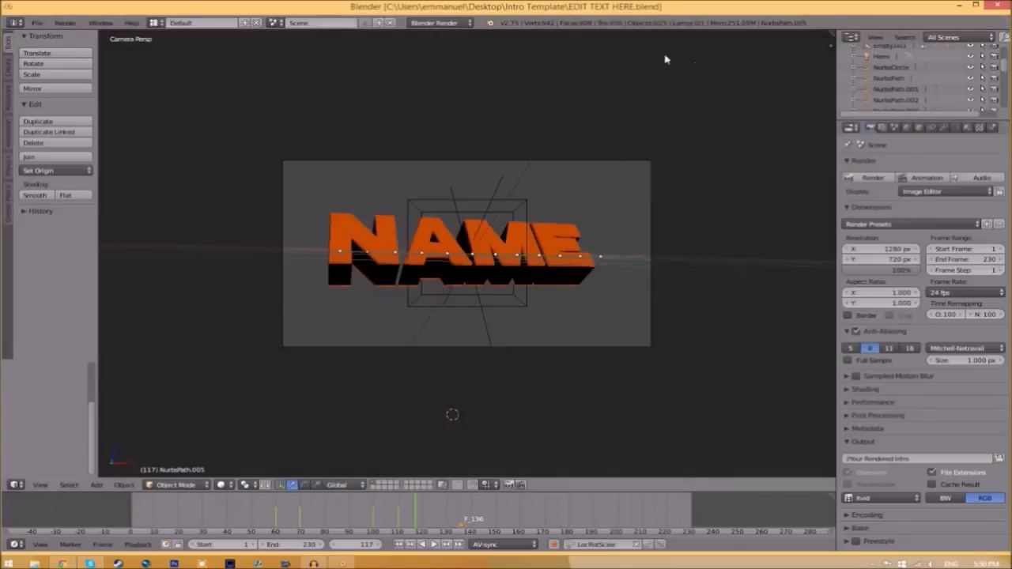
{"action": "mouse_move", "coordinate": [477, 259]}
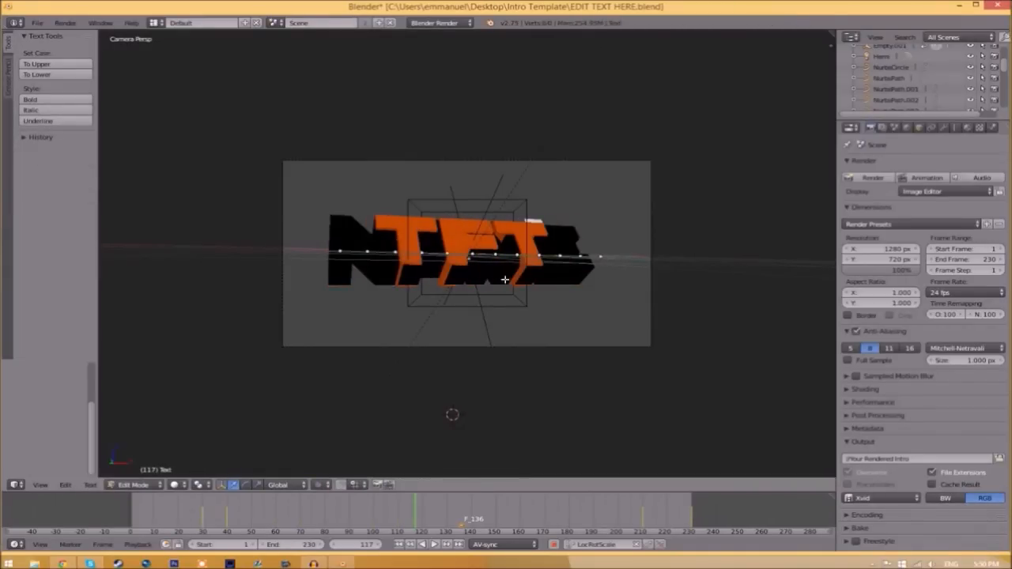
{"action": "left_click", "coordinate": [155, 484]}
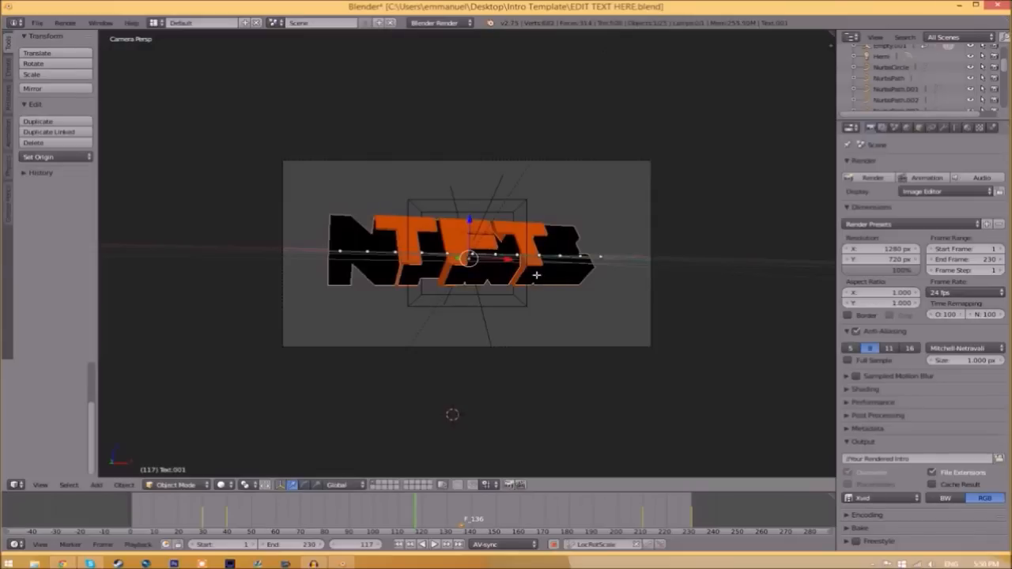
{"action": "key", "text": "Tab"}
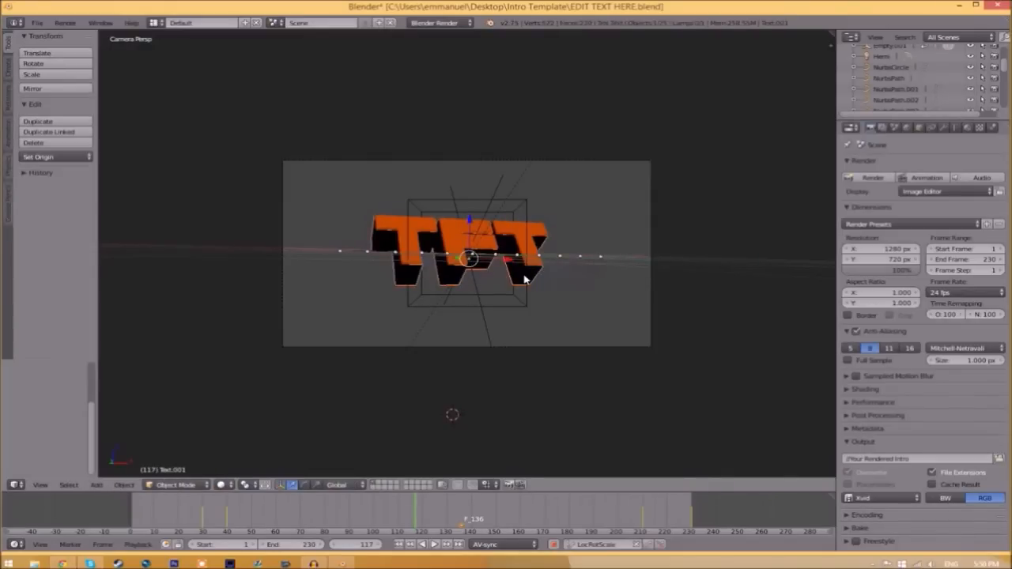
{"action": "mouse_move", "coordinate": [395, 282]}
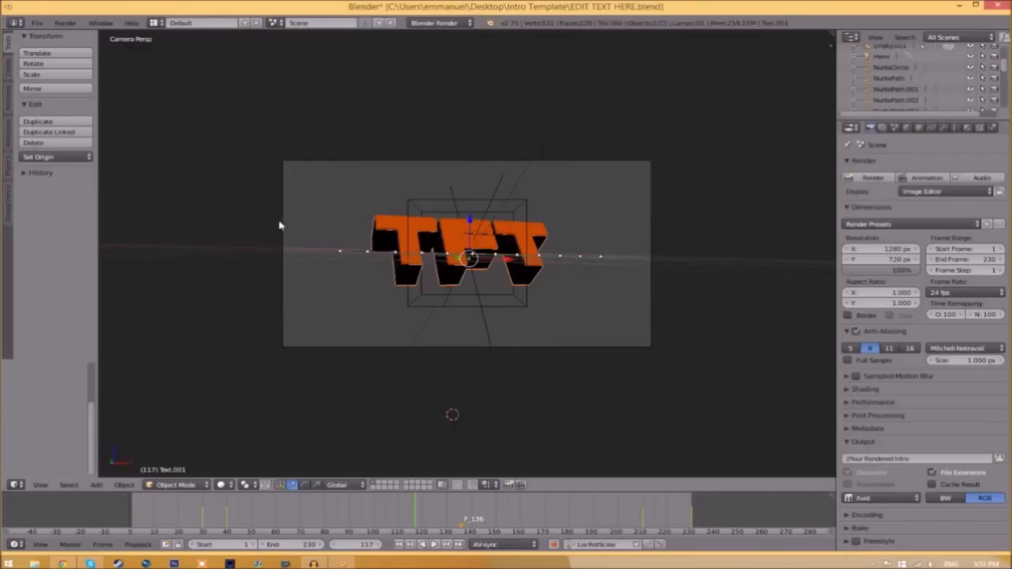
{"action": "mouse_move", "coordinate": [623, 243]}
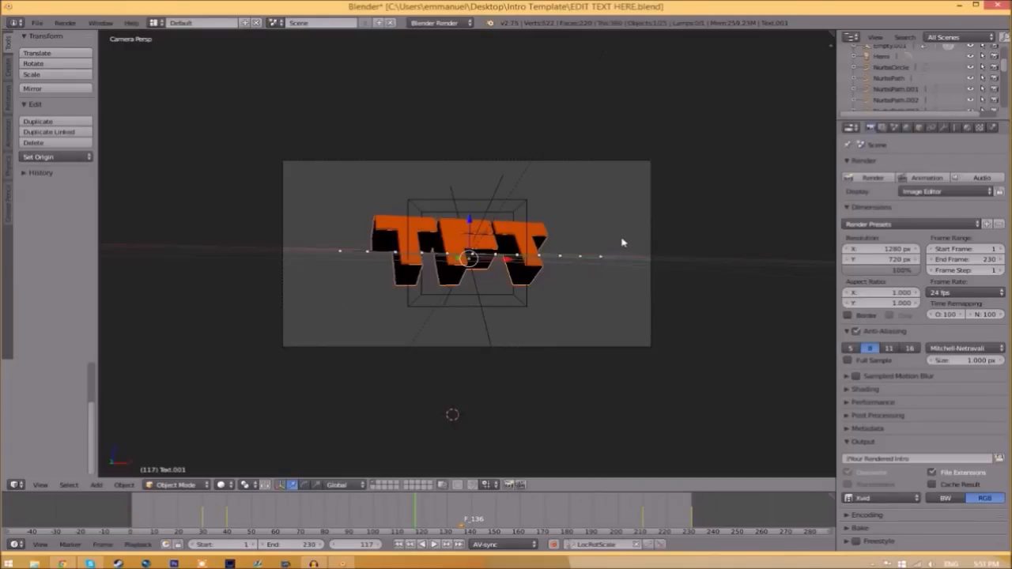
{"action": "mouse_move", "coordinate": [951, 126]}
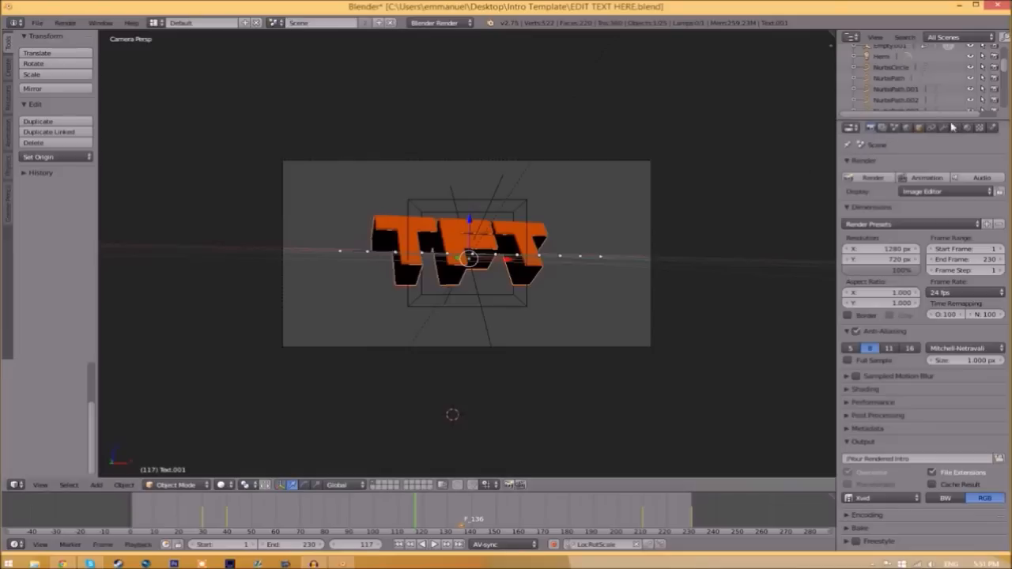
From the text object's Font settings, browse to C:\Windows\Fonts to choose a new typeface
{"action": "left_click", "coordinate": [955, 127]}
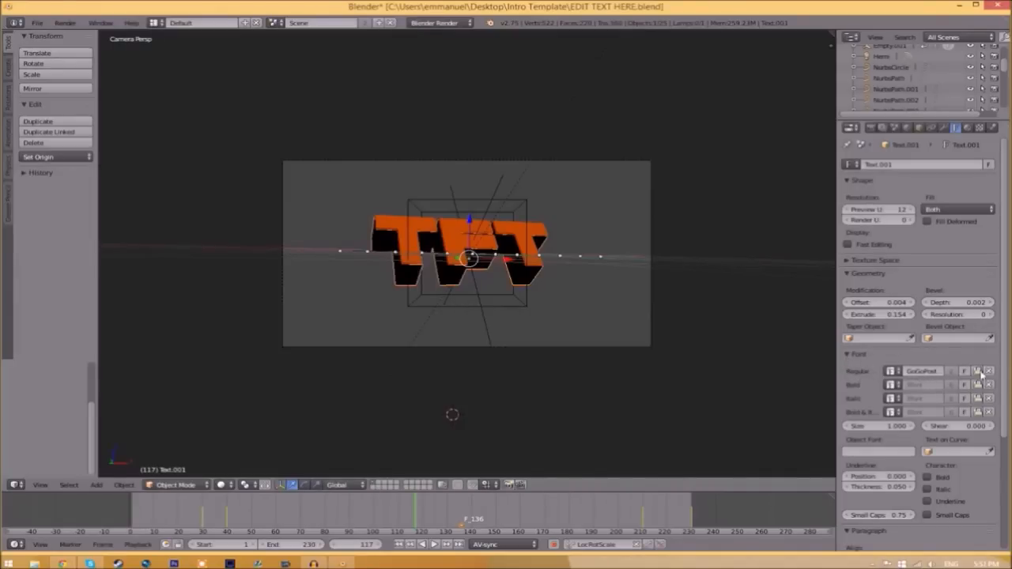
{"action": "left_click", "coordinate": [979, 370]}
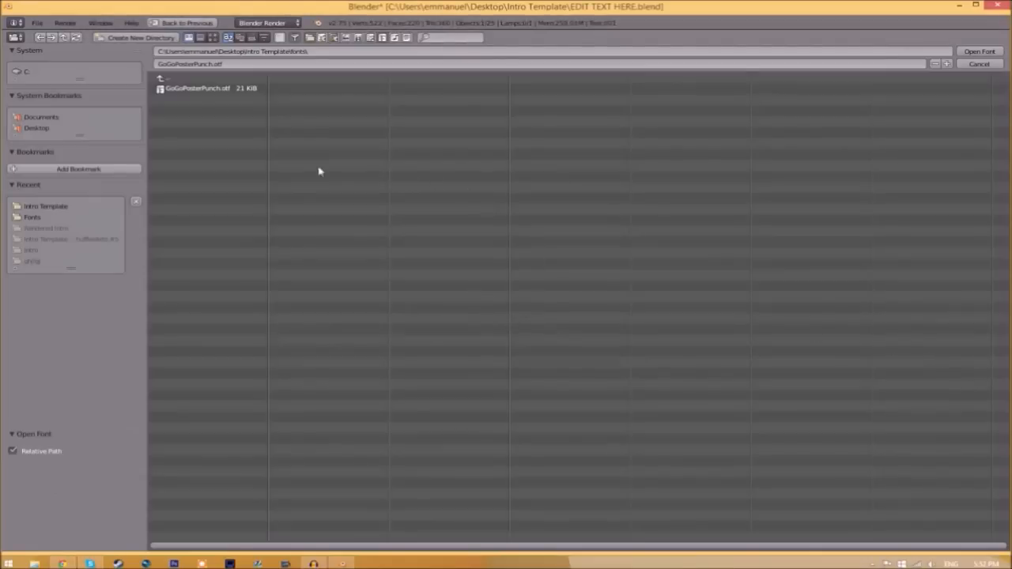
{"action": "mouse_move", "coordinate": [421, 240]}
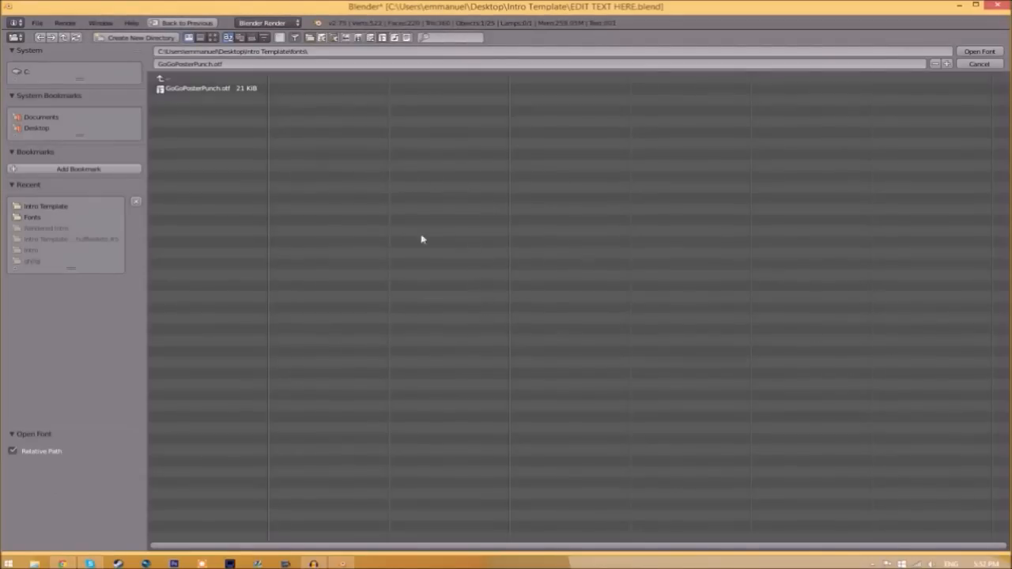
{"action": "left_click", "coordinate": [25, 71]}
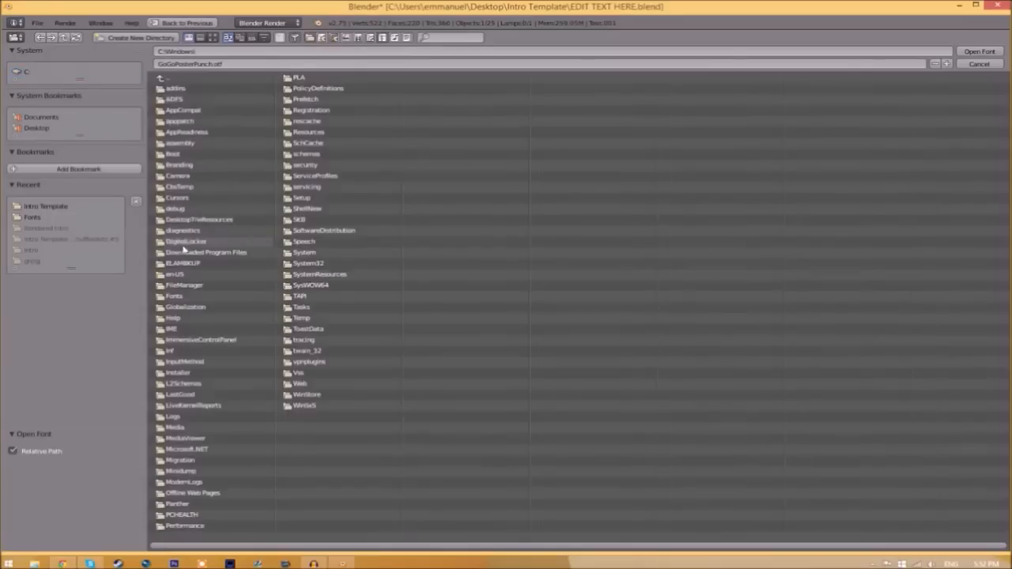
{"action": "double_click", "coordinate": [174, 296]}
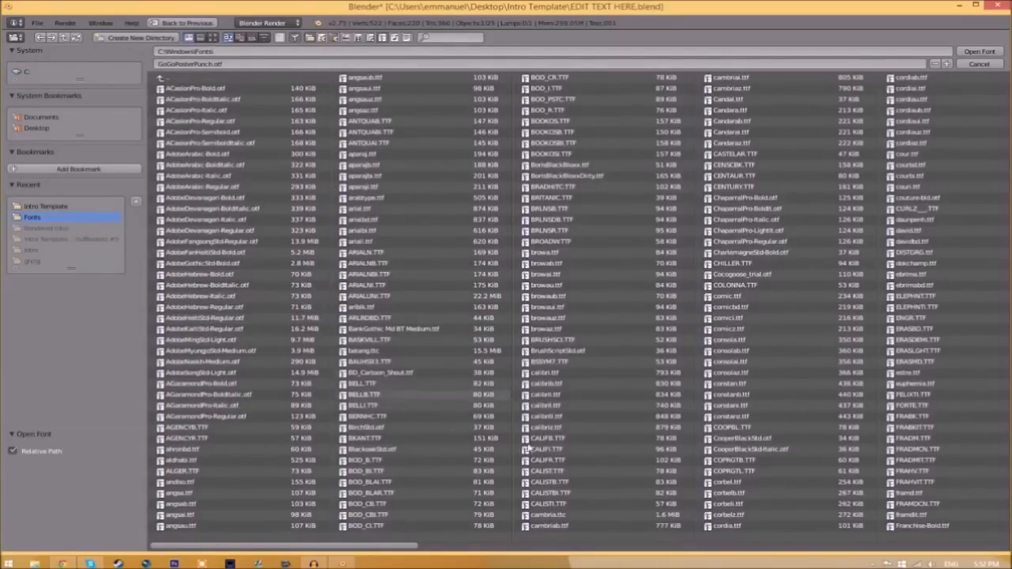
{"action": "mouse_move", "coordinate": [255, 495]}
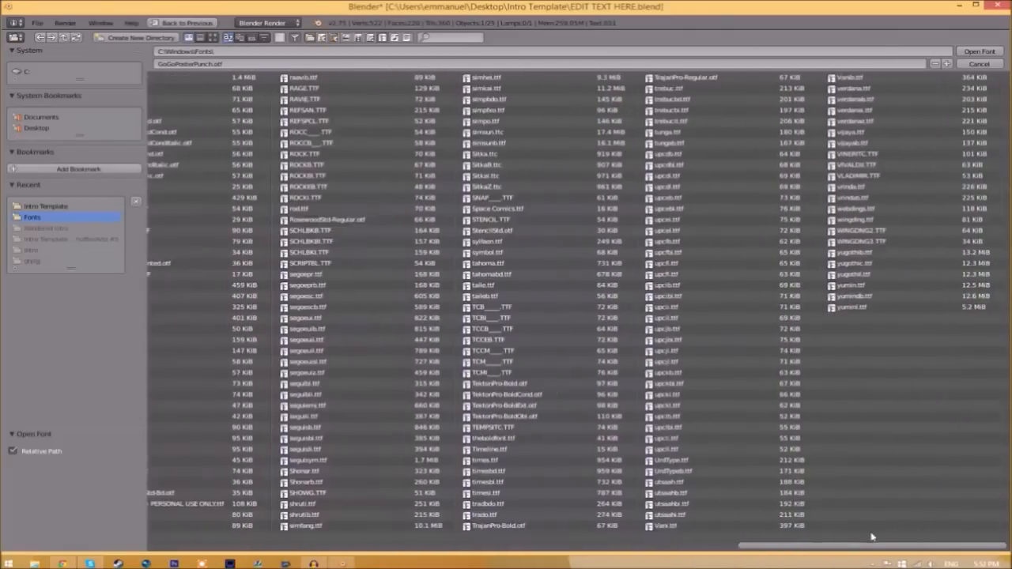
{"action": "mouse_move", "coordinate": [480, 209]}
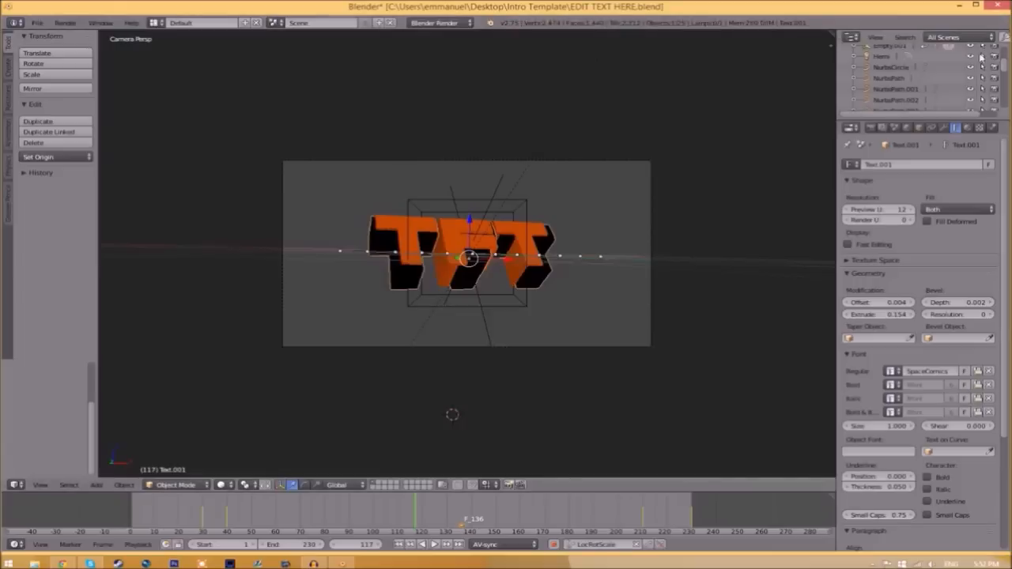
{"action": "mouse_move", "coordinate": [446, 283]}
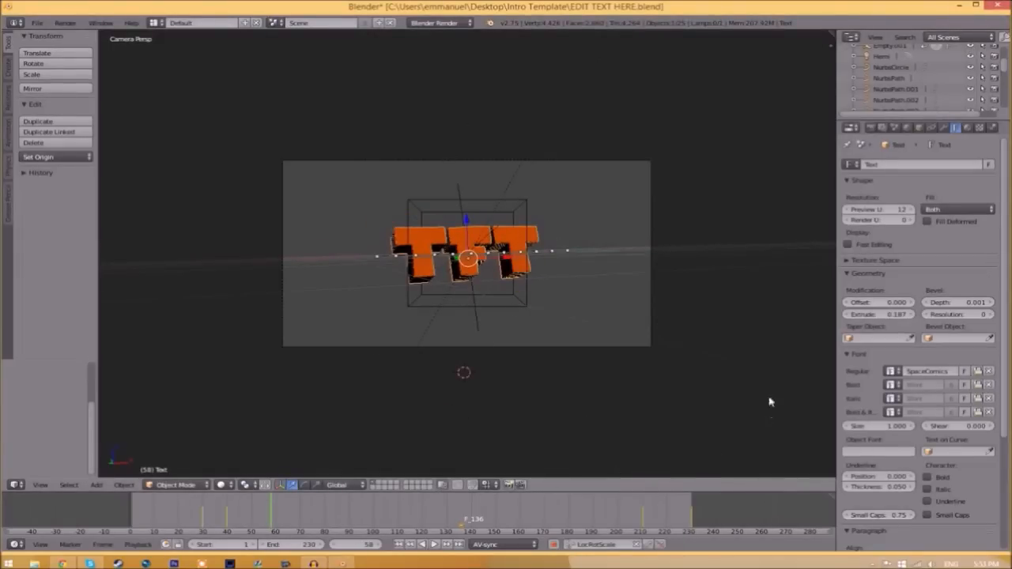
In Render settings, set output file format to MPEG and encoding container to MPEG-4
{"action": "left_click", "coordinate": [849, 127]}
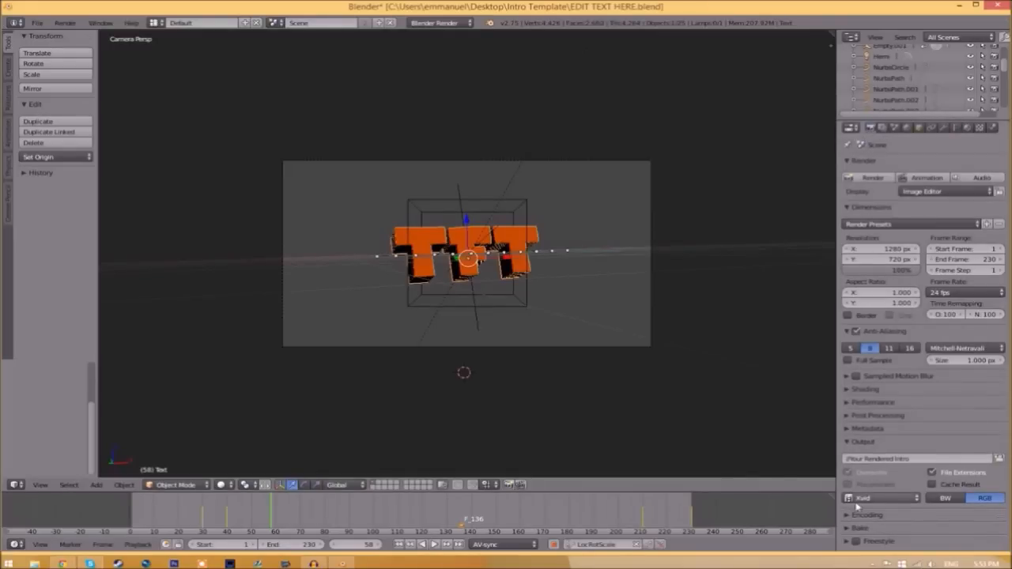
{"action": "left_click", "coordinate": [879, 497]}
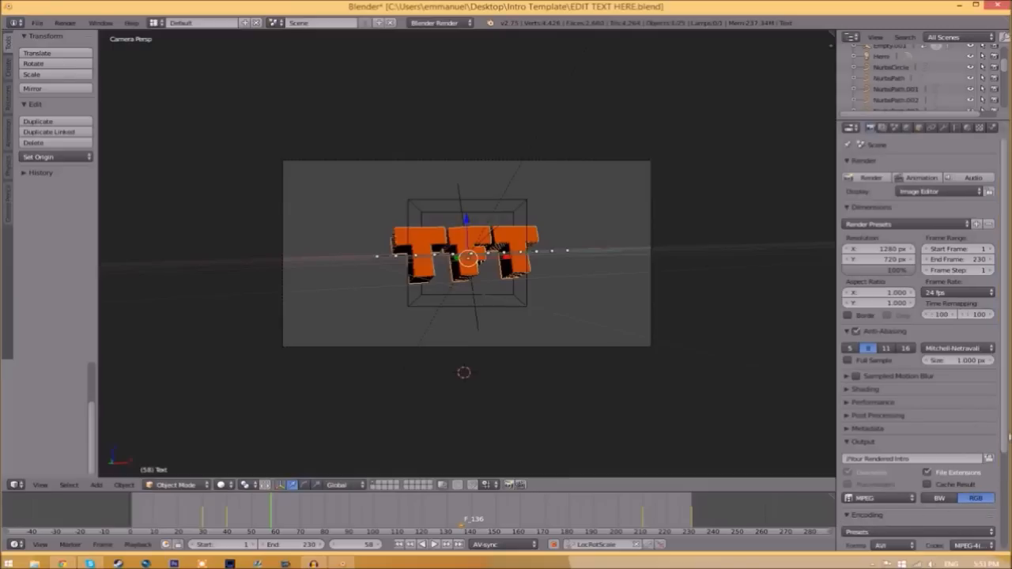
{"action": "scroll", "scroll_direction": "down", "scroll_amount": 3}
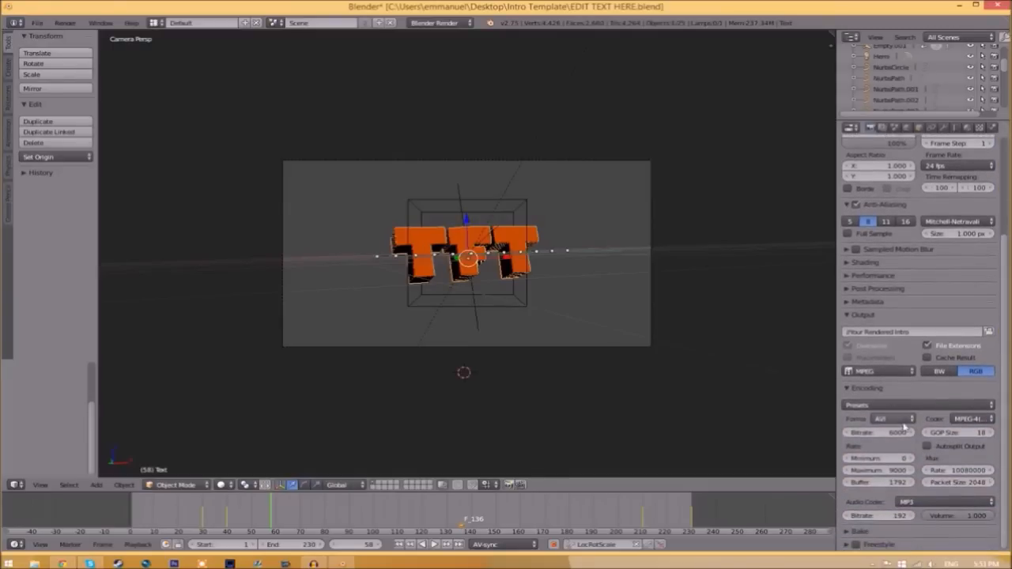
{"action": "left_click", "coordinate": [893, 417]}
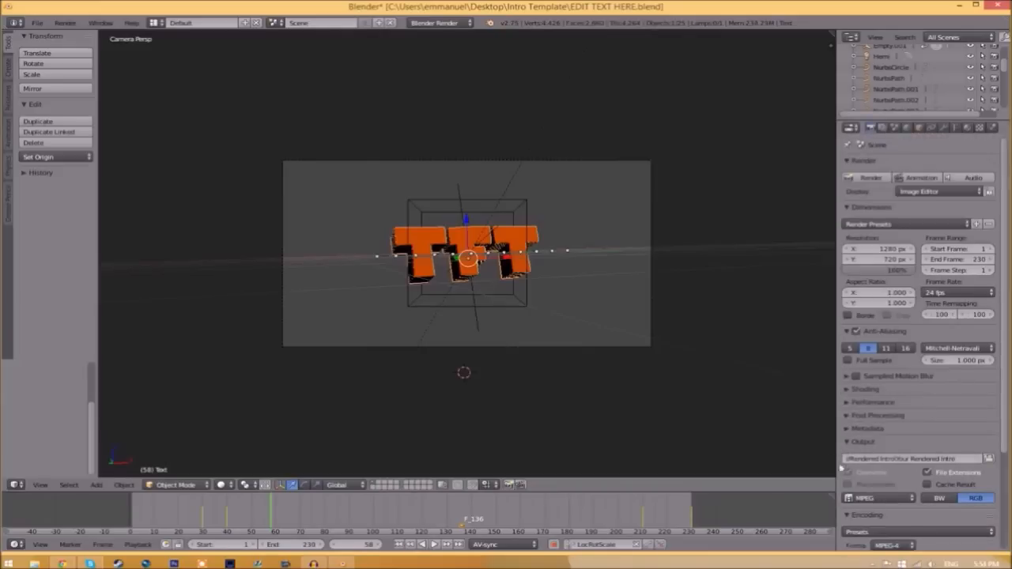
{"action": "mouse_move", "coordinate": [901, 458]}
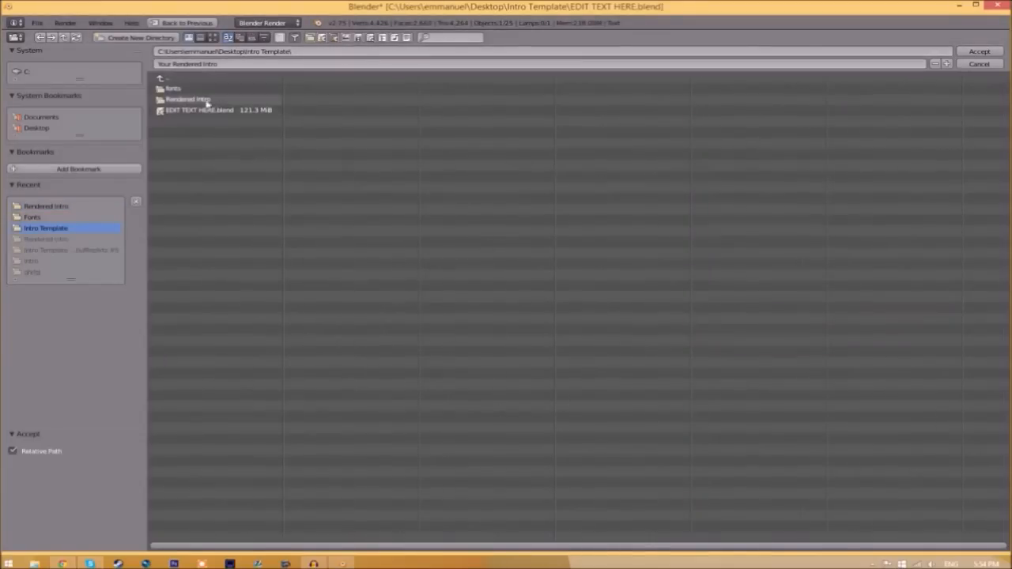
Point the render output path to a file inside the Rendered Intro folder and accept it
{"action": "double_click", "coordinate": [188, 98]}
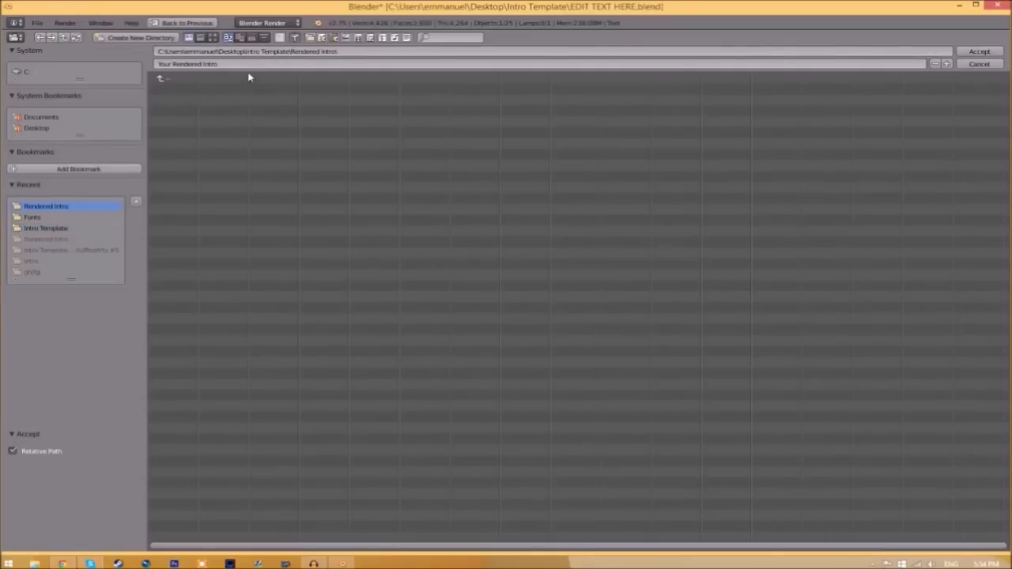
{"action": "left_click", "coordinate": [980, 51]}
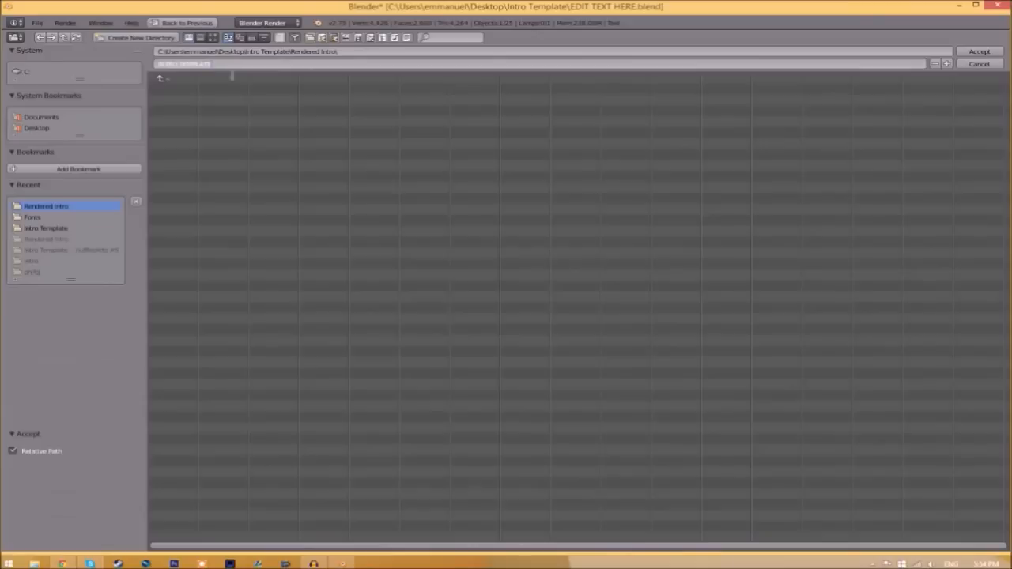
{"action": "left_click", "coordinate": [978, 50]}
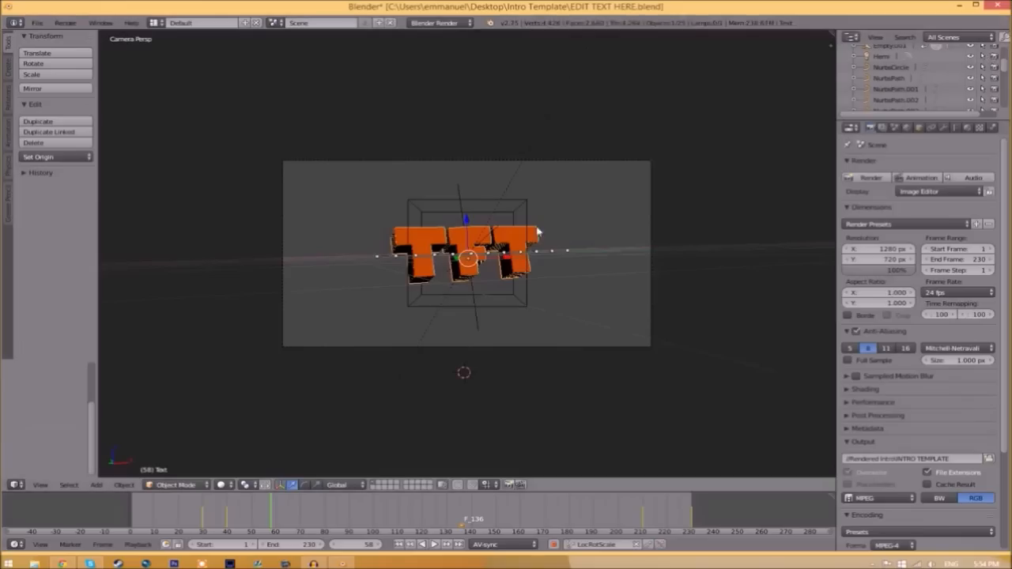
{"action": "mouse_move", "coordinate": [885, 190]}
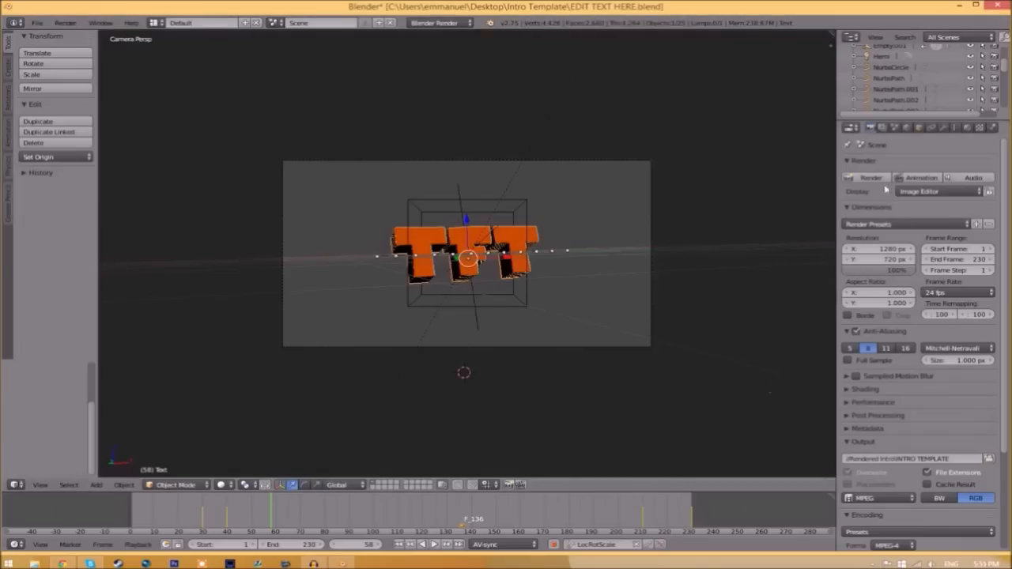
{"action": "mouse_move", "coordinate": [920, 177]}
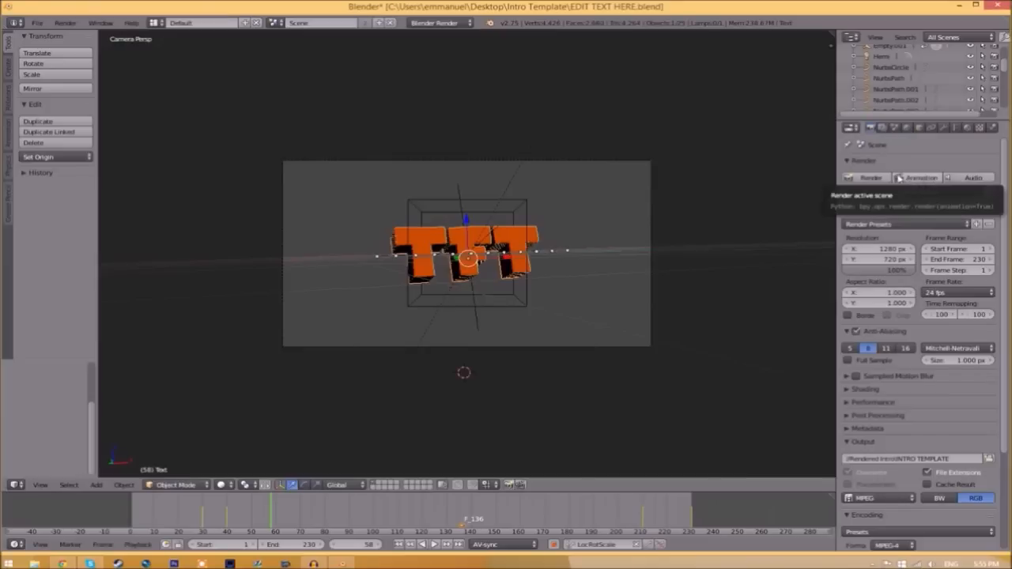
Run Render Animation (Ctrl F12) to start rendering the whole intro to video
{"action": "left_click", "coordinate": [64, 22]}
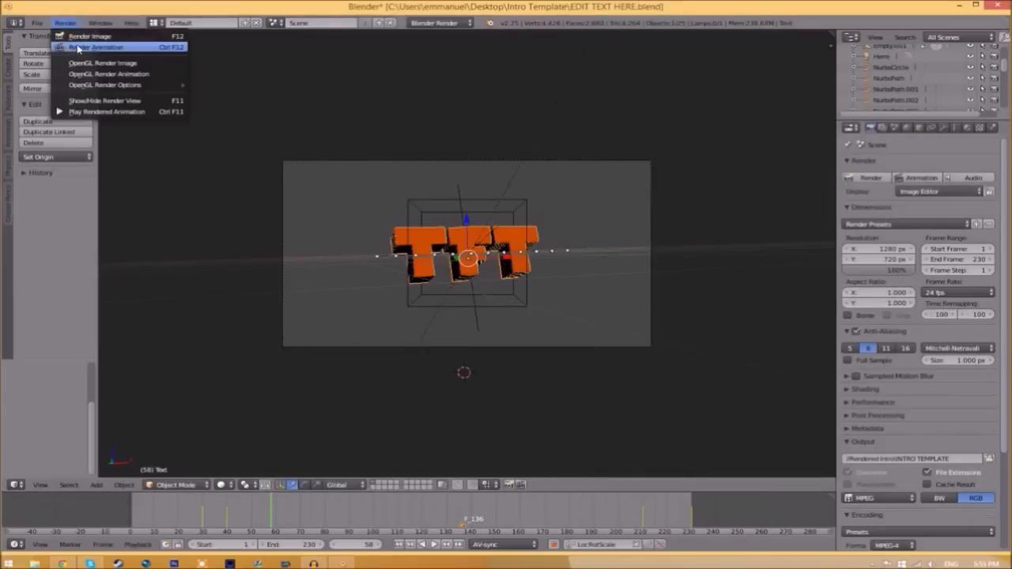
{"action": "left_click", "coordinate": [97, 48]}
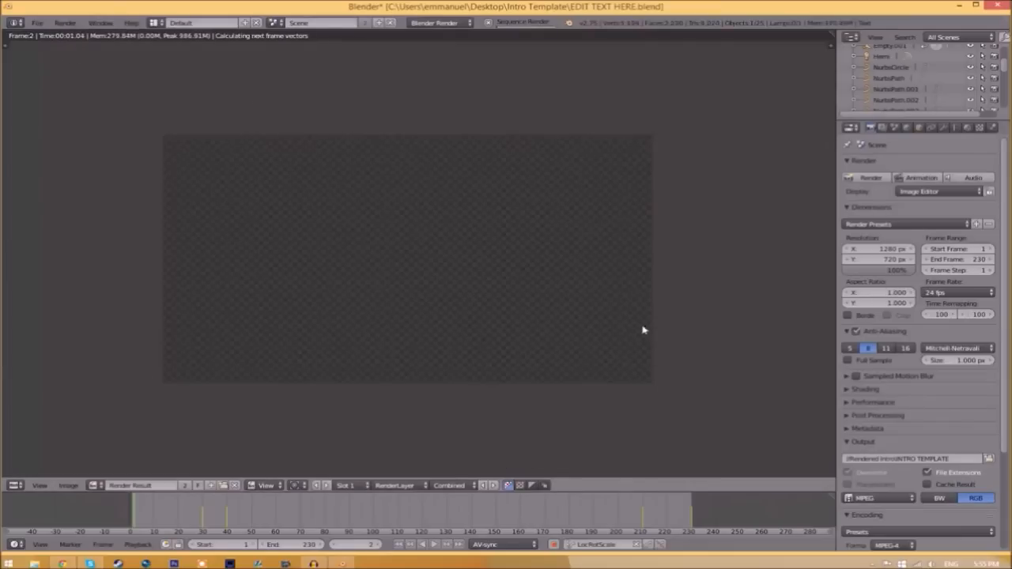